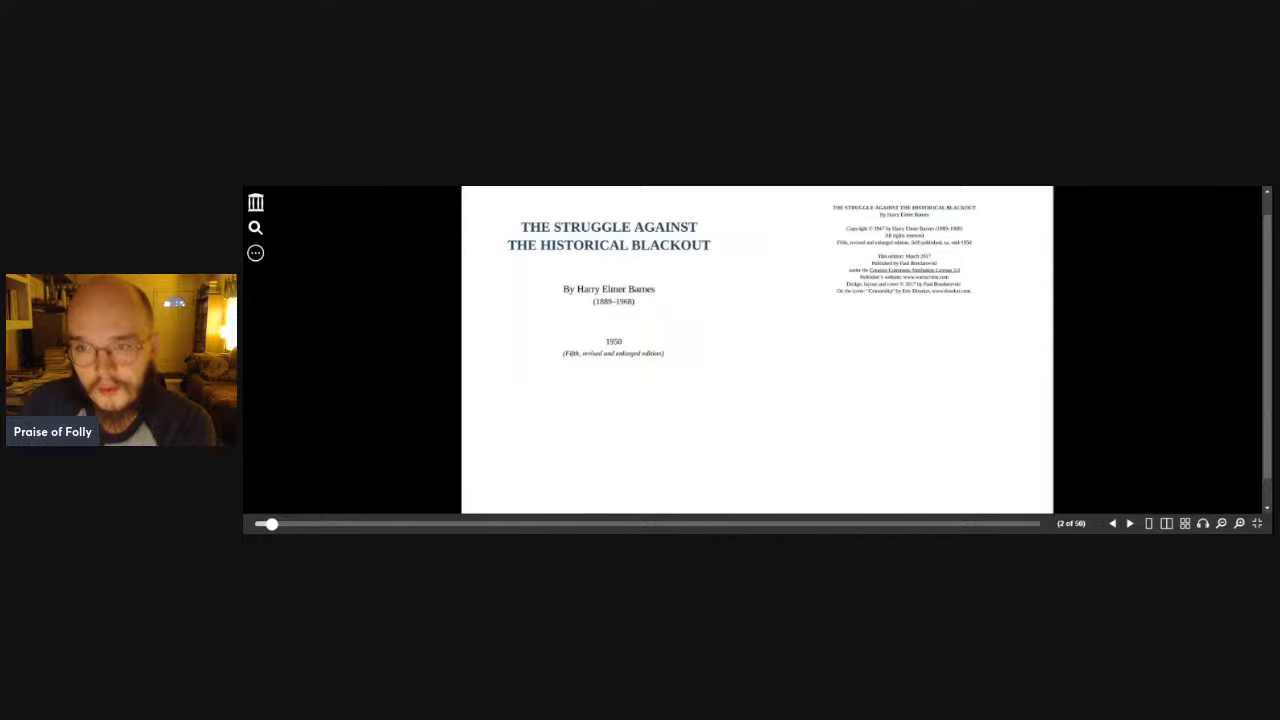
{"action": "mouse_move", "coordinate": [863, 343]}
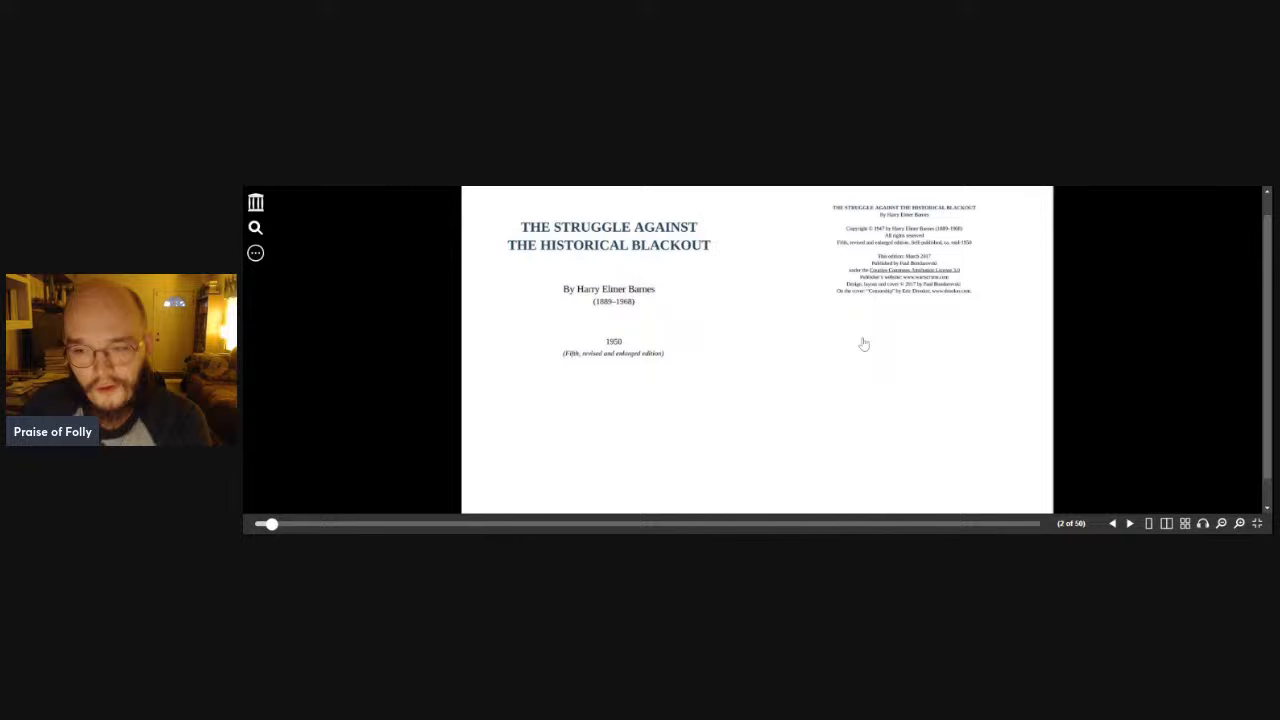
{"action": "mouse_move", "coordinate": [1097, 471]}
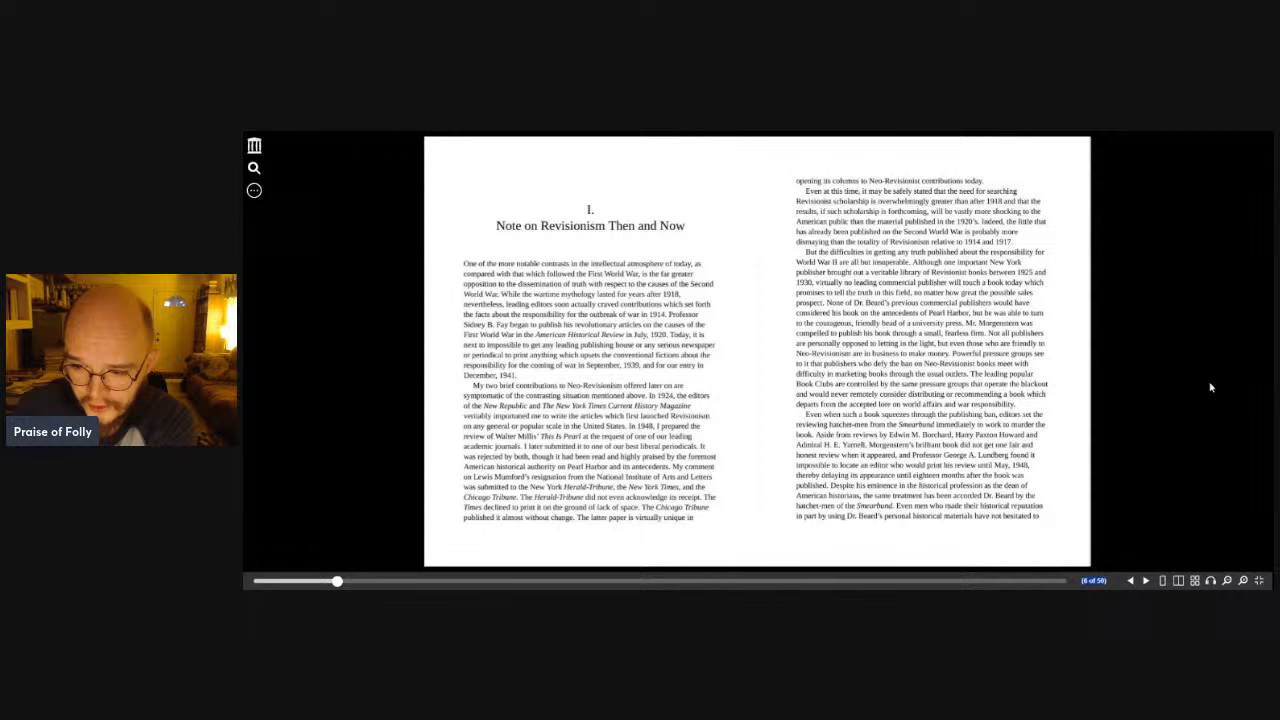
{"action": "mouse_move", "coordinate": [1175, 377]}
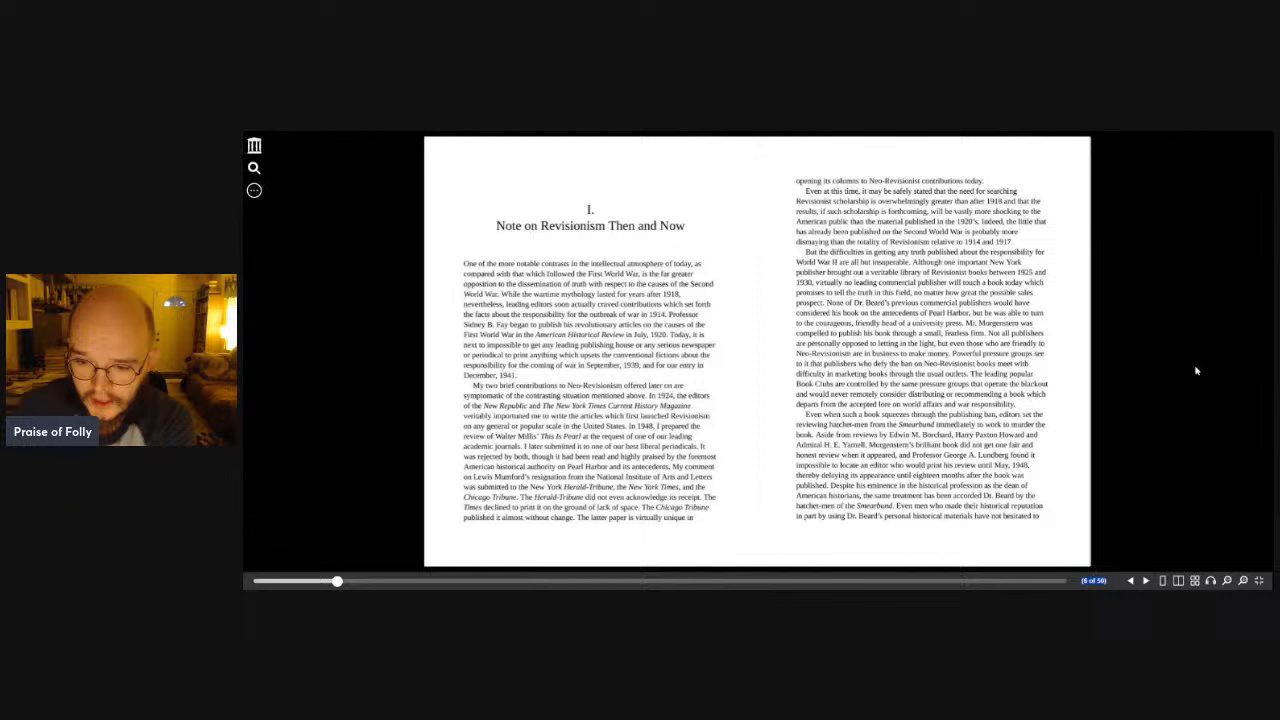
{"action": "mouse_move", "coordinate": [1176, 367]}
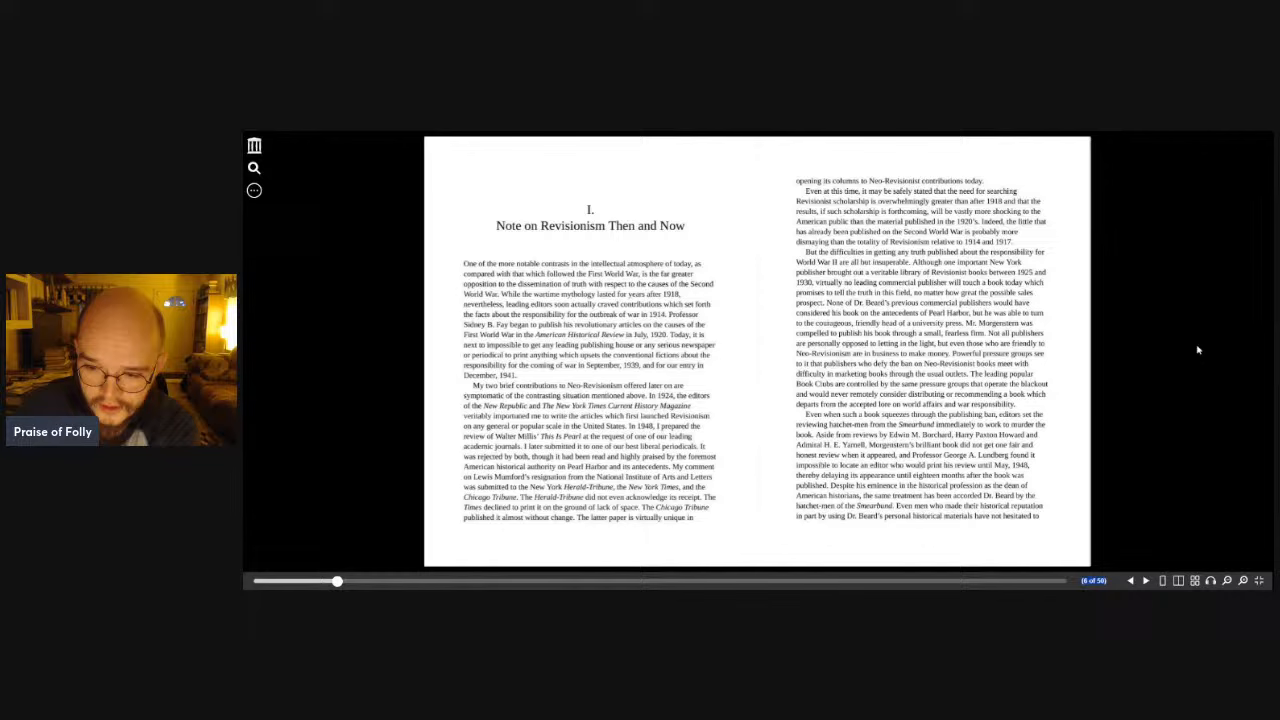
- Advance the book to the two-page spread at page 18 with the next-page arrow
{"action": "left_click", "coordinate": [1146, 582]}
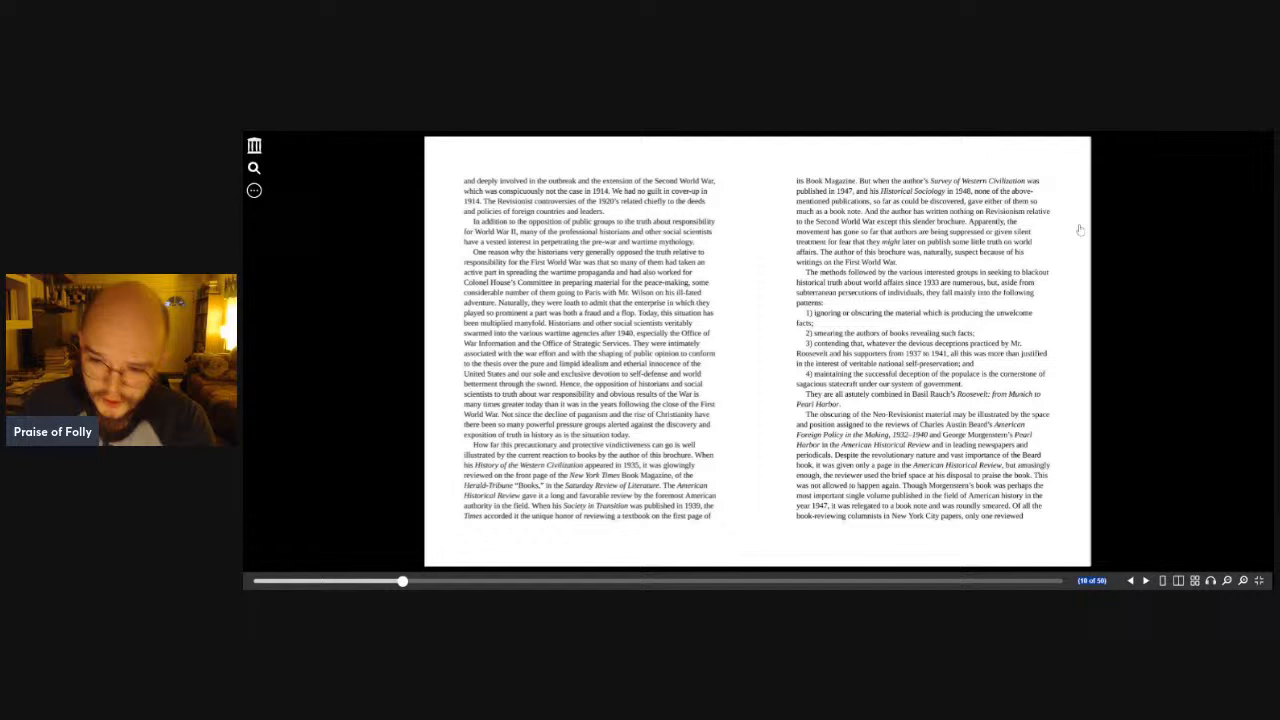
{"action": "mouse_move", "coordinate": [1063, 471]}
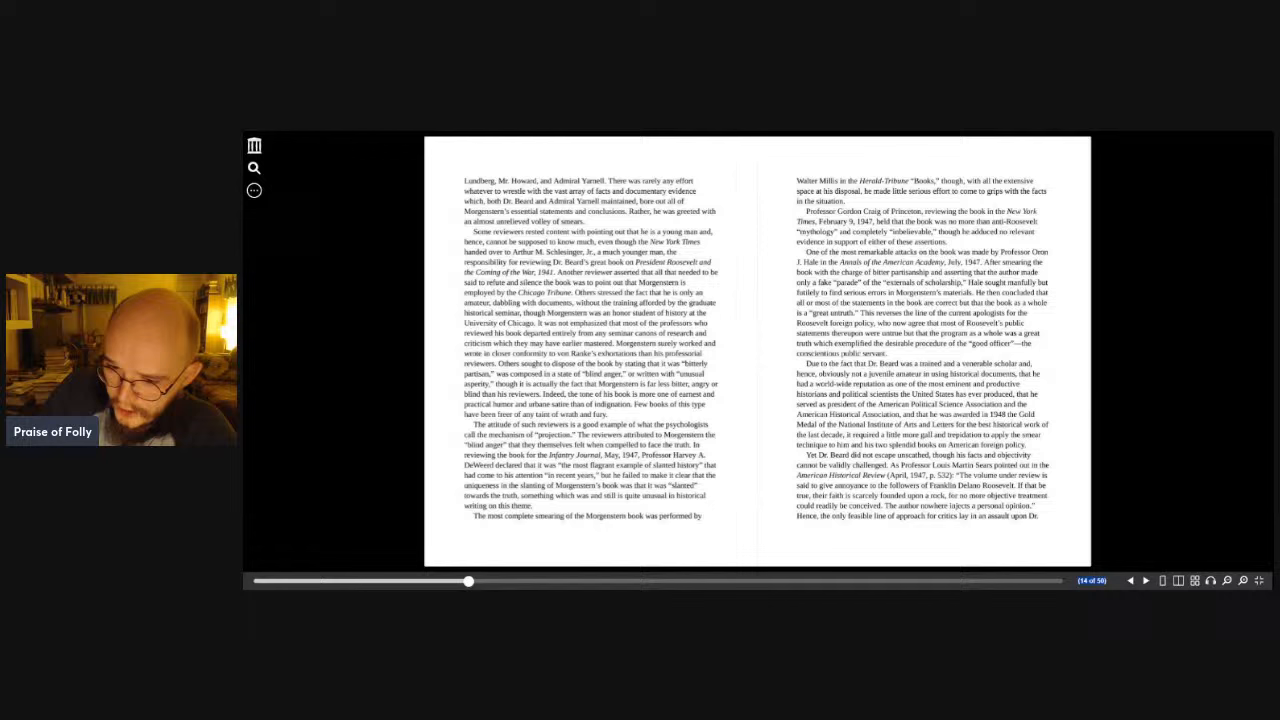
{"action": "mouse_move", "coordinate": [851, 566]}
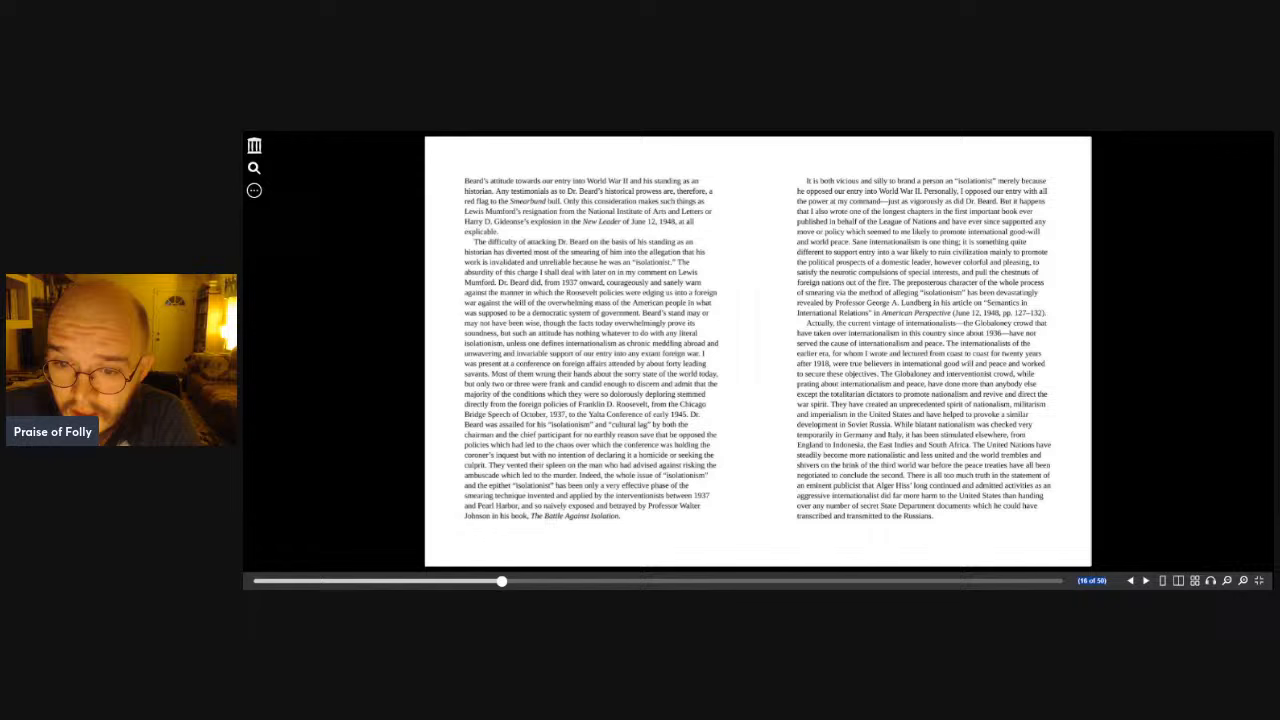
{"action": "mouse_move", "coordinate": [1058, 279]}
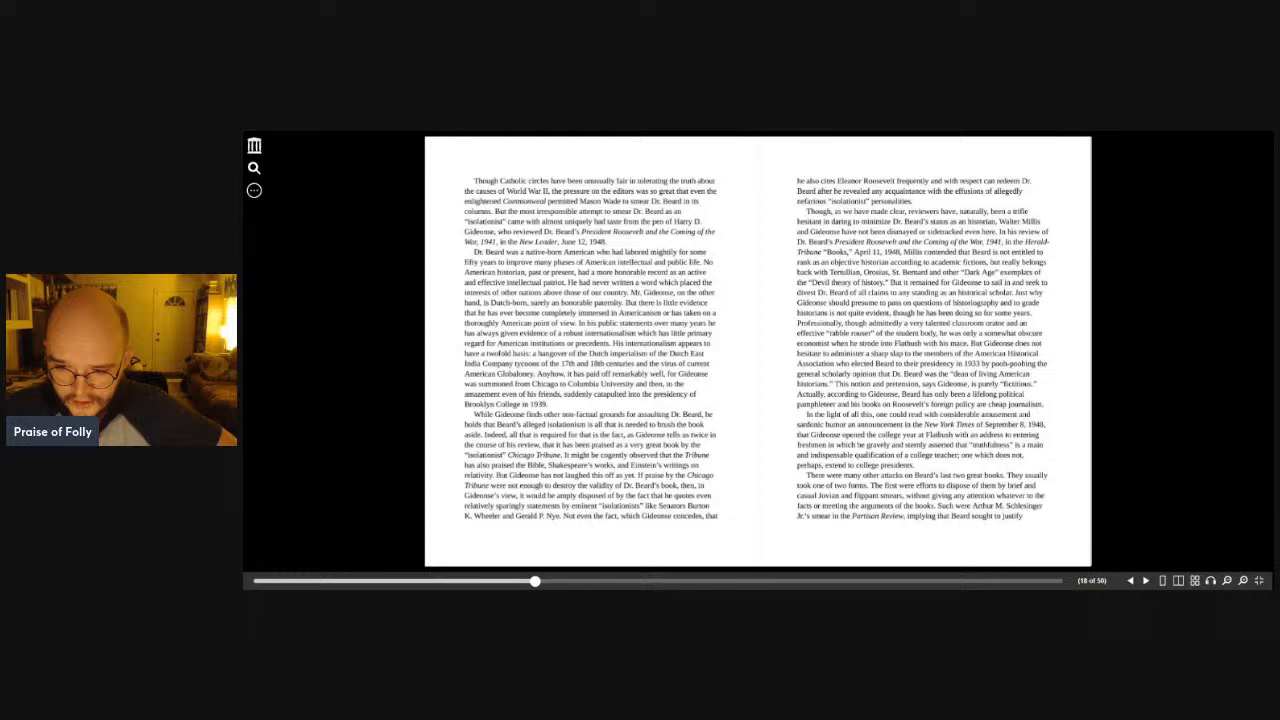
{"action": "mouse_move", "coordinate": [1236, 364]}
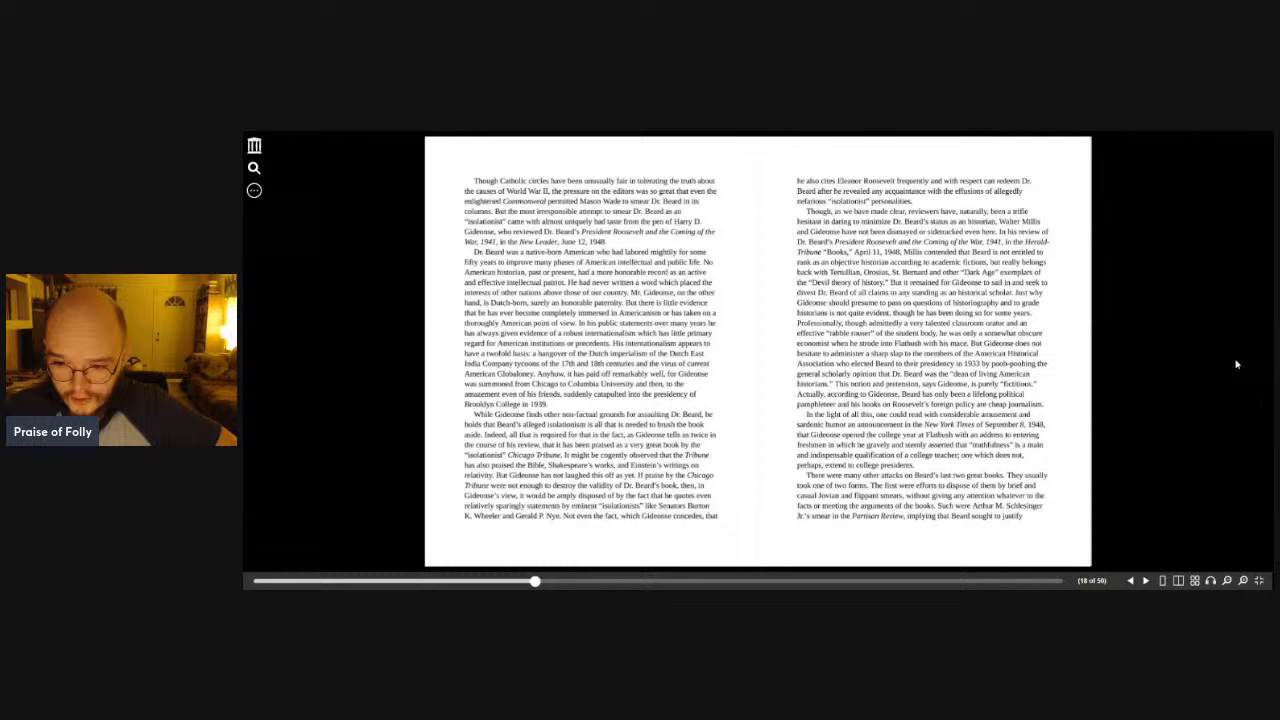
{"action": "mouse_move", "coordinate": [1162, 345]}
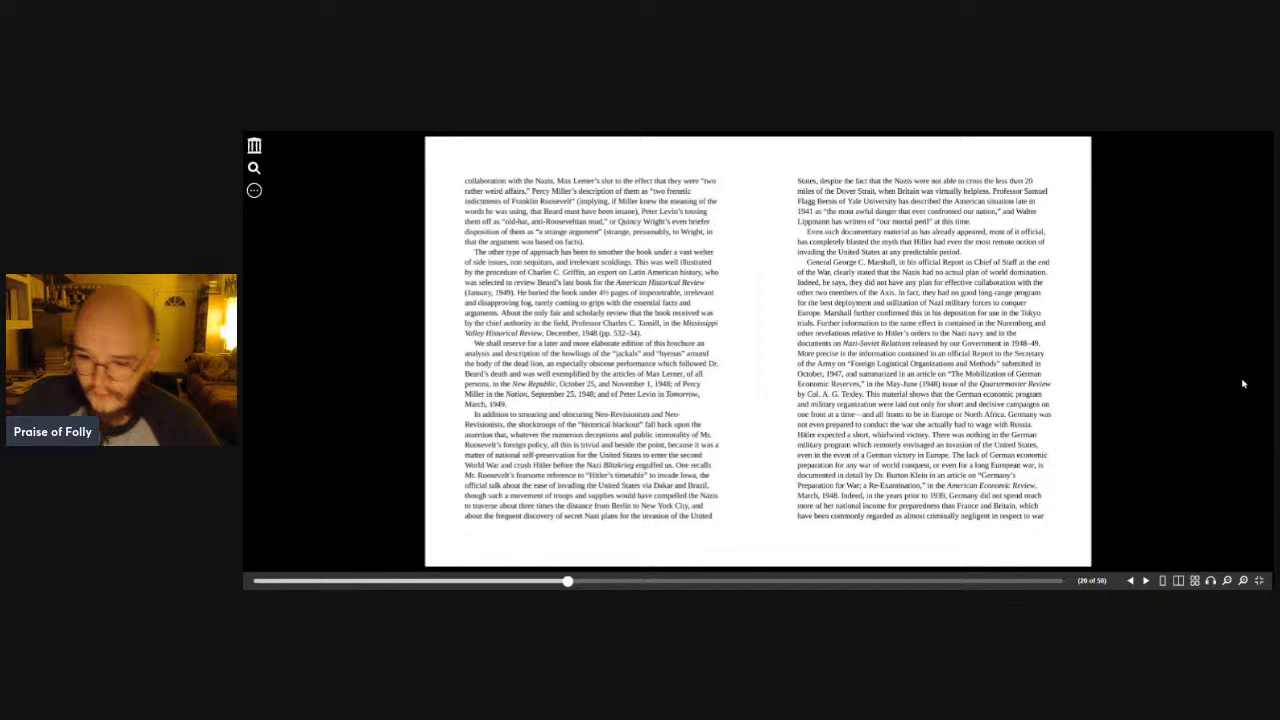
{"action": "mouse_move", "coordinate": [1181, 384]}
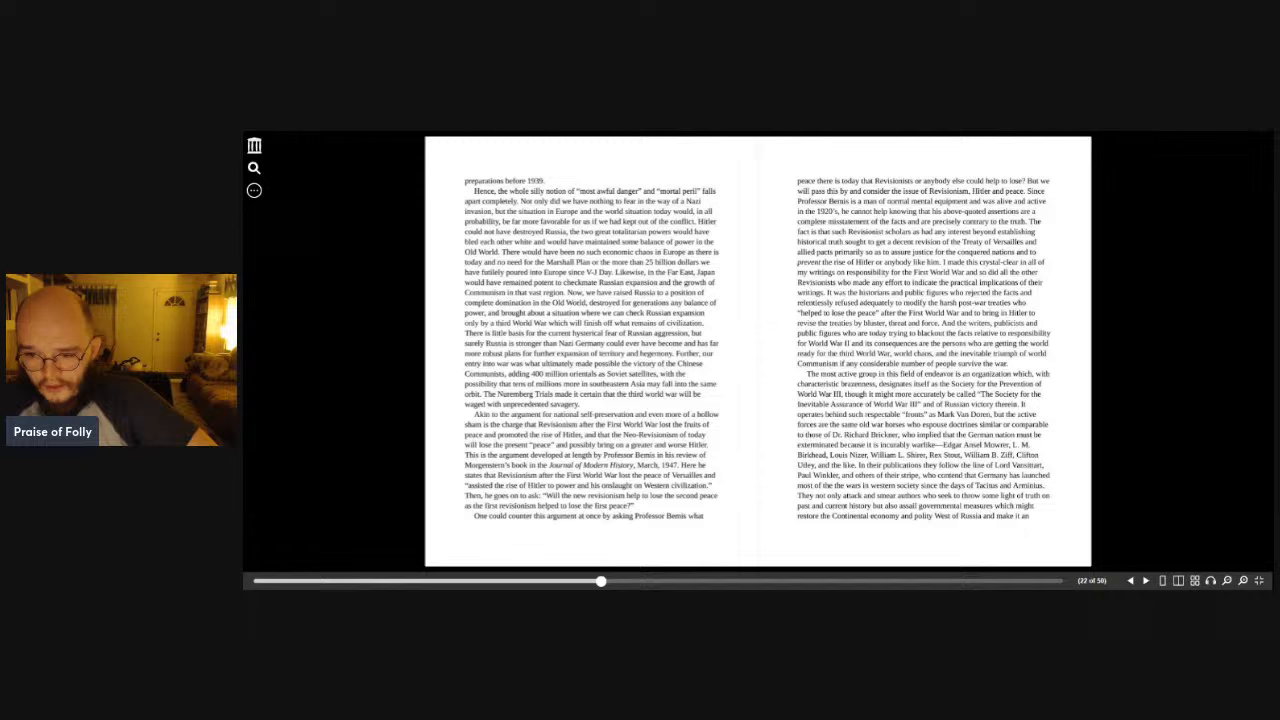
{"action": "mouse_move", "coordinate": [1217, 471]}
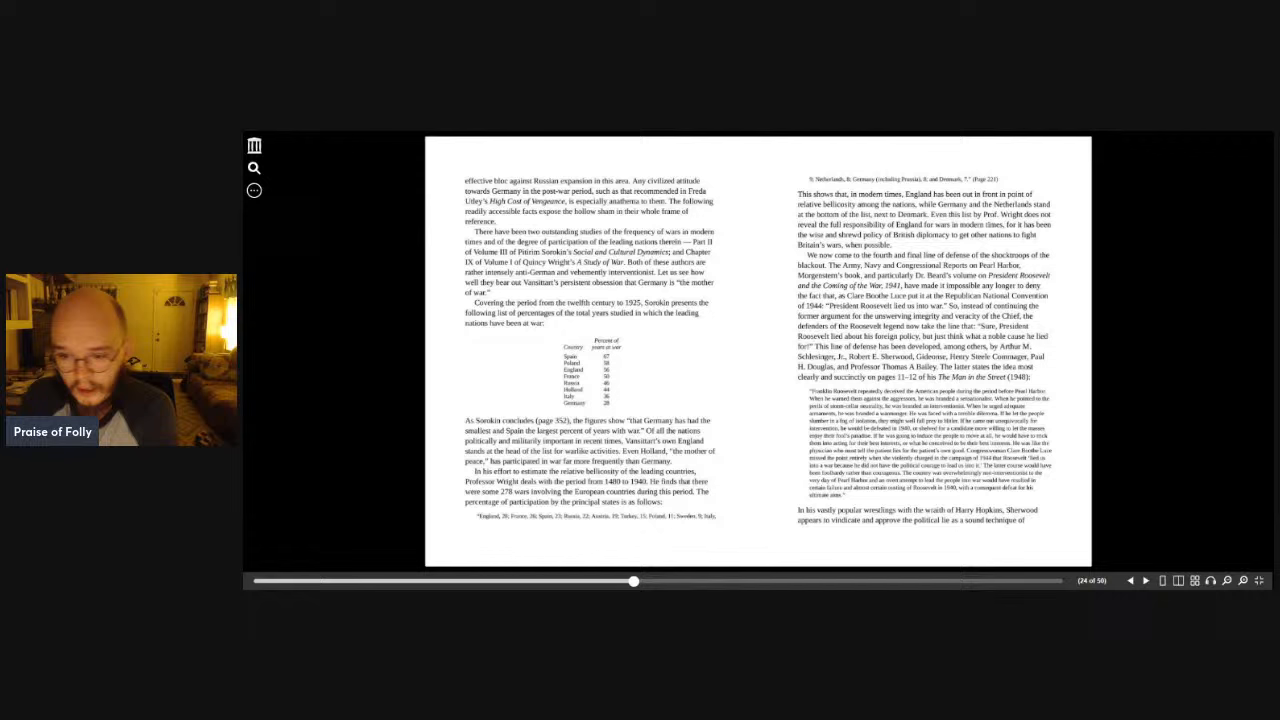
{"action": "mouse_move", "coordinate": [1131, 434]}
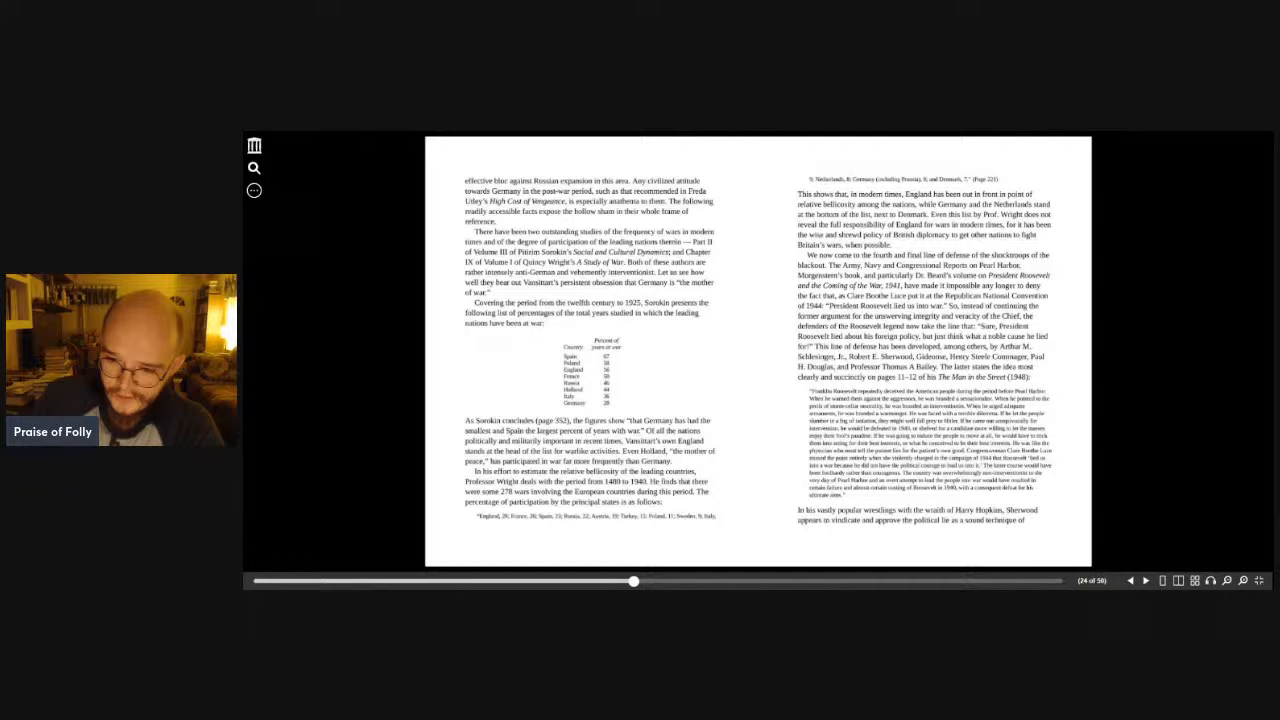
- Drag the page slider ahead to the page 30 spread on smearing Revisionists
{"action": "left_click_drag", "start_coordinate": [634, 581], "coordinate": [707, 581]}
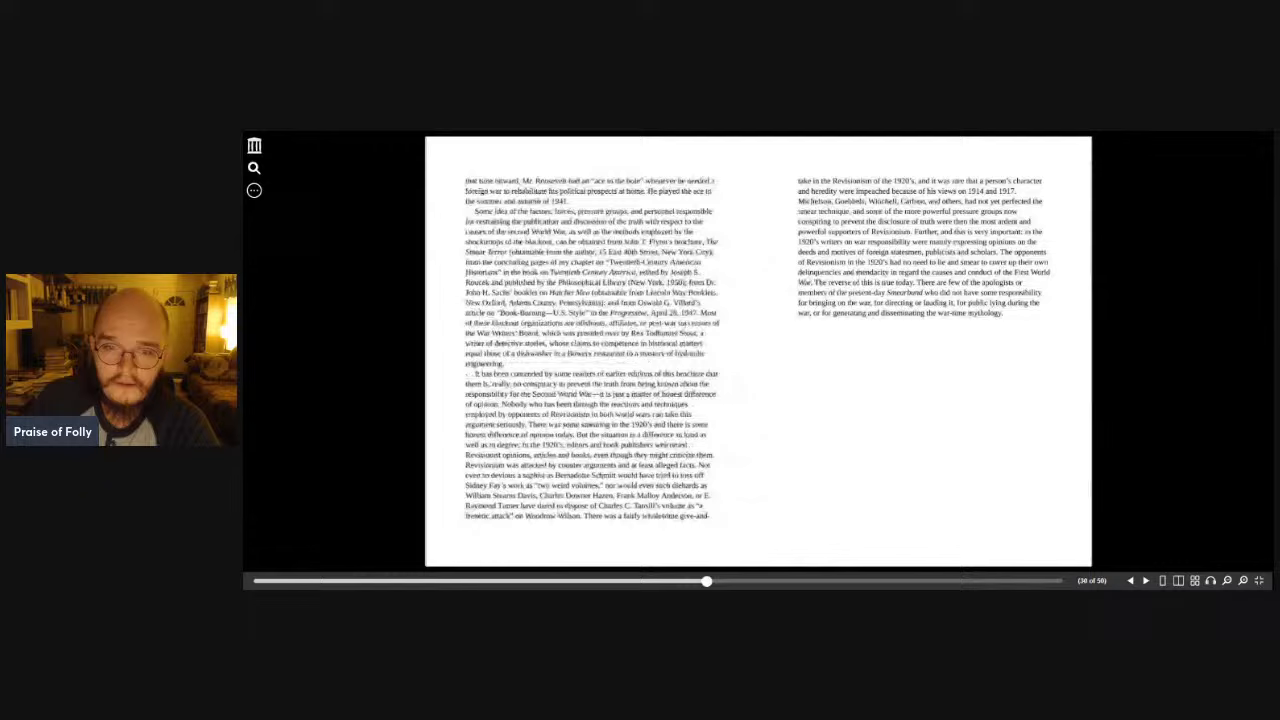
- Drag the slider back to the page 28 spread on Roosevelt's war program
{"action": "left_click_drag", "start_coordinate": [707, 581], "coordinate": [667, 581]}
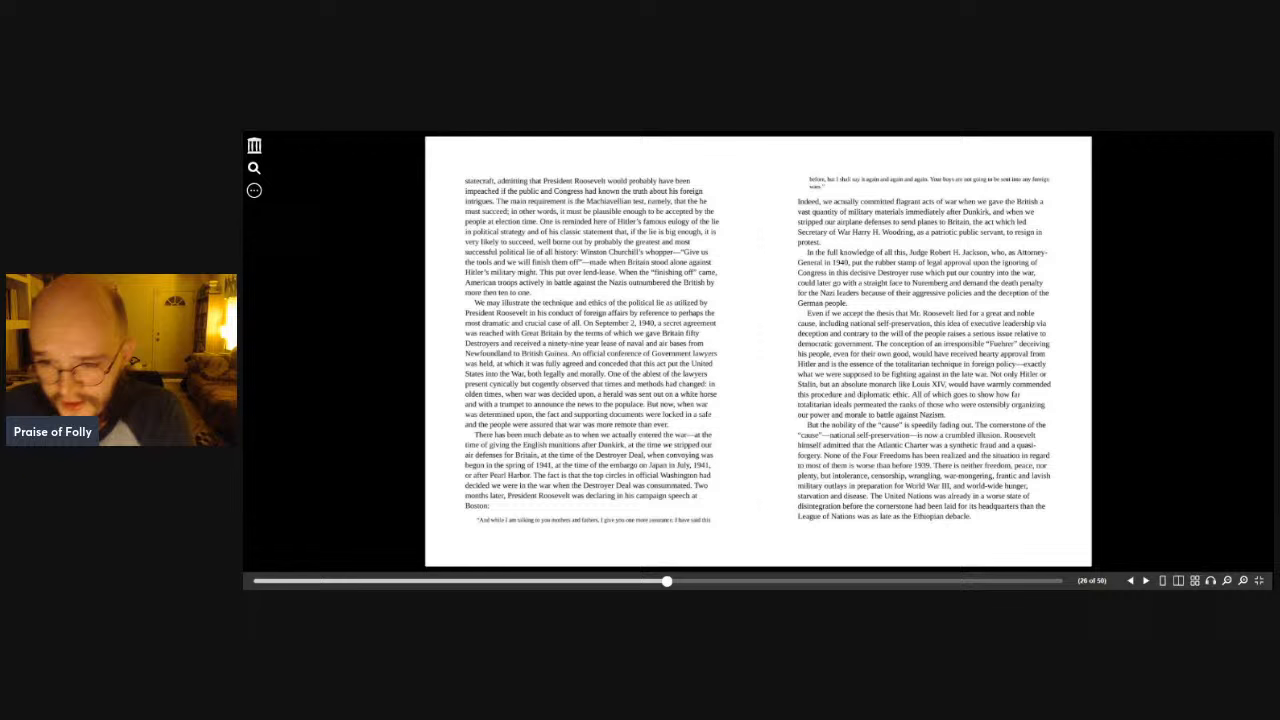
{"action": "key", "text": "ctrl+a"}
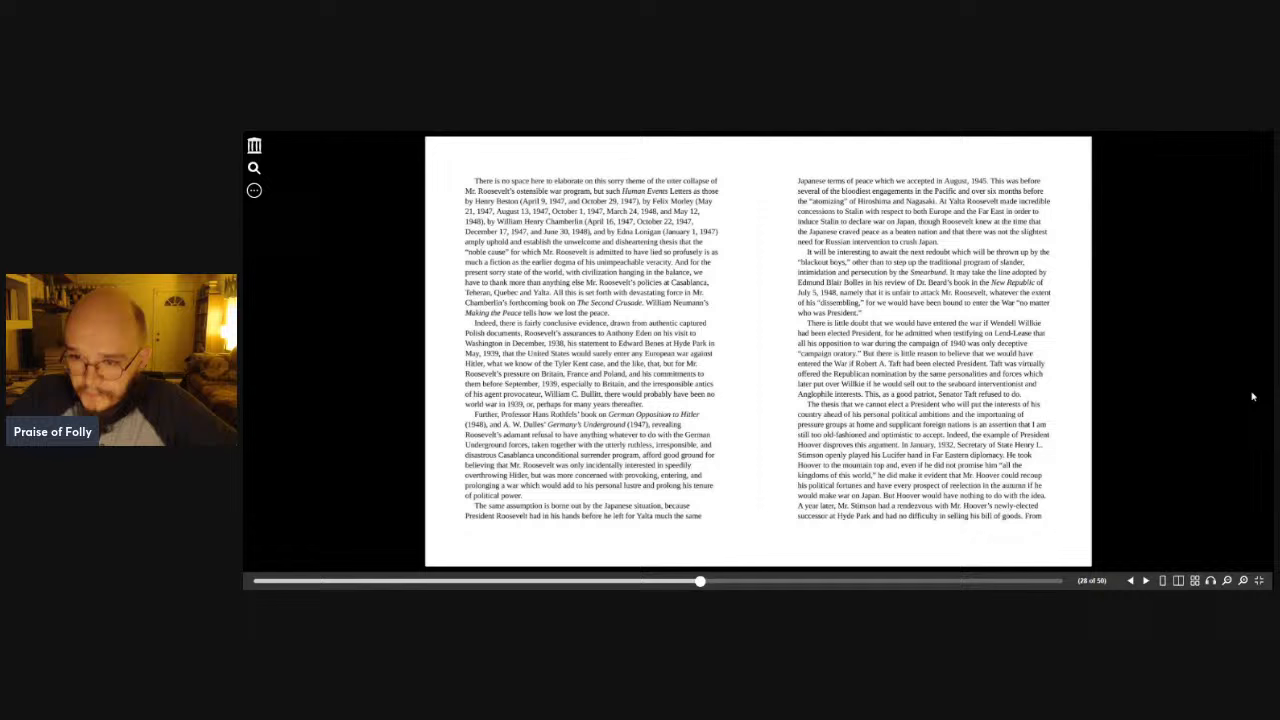
{"action": "mouse_move", "coordinate": [1210, 320]}
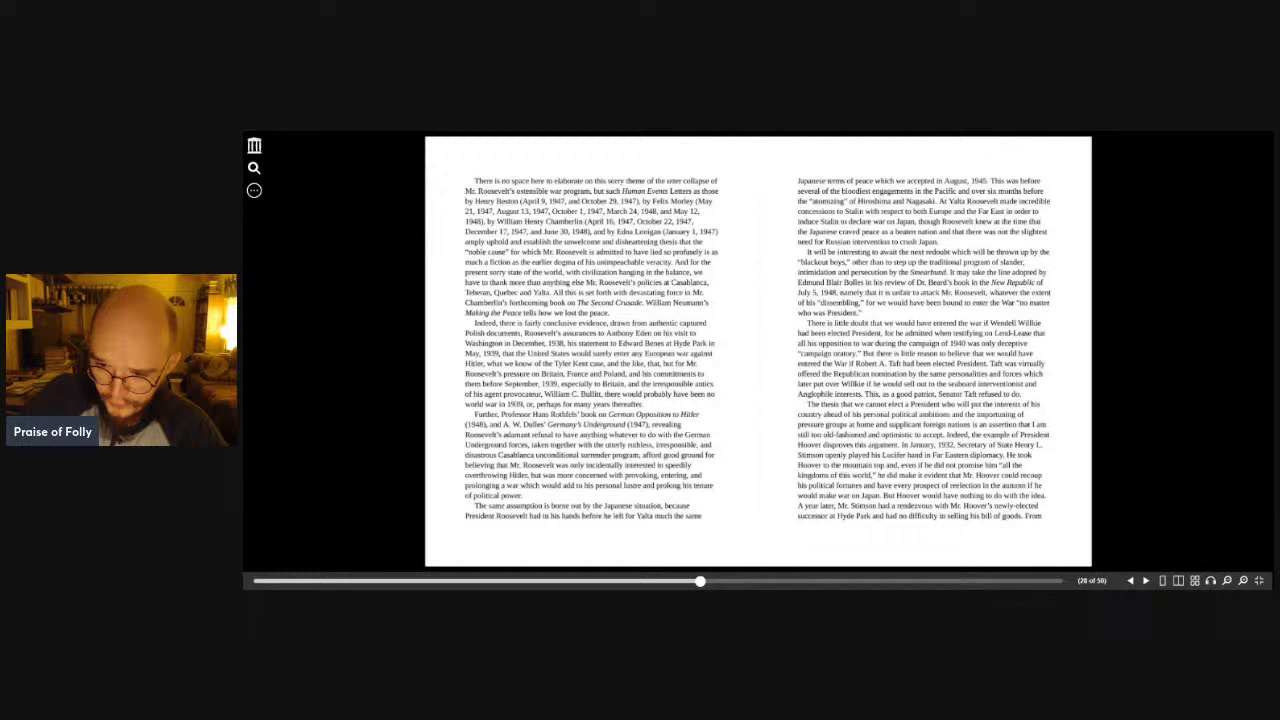
{"action": "mouse_move", "coordinate": [1270, 452]}
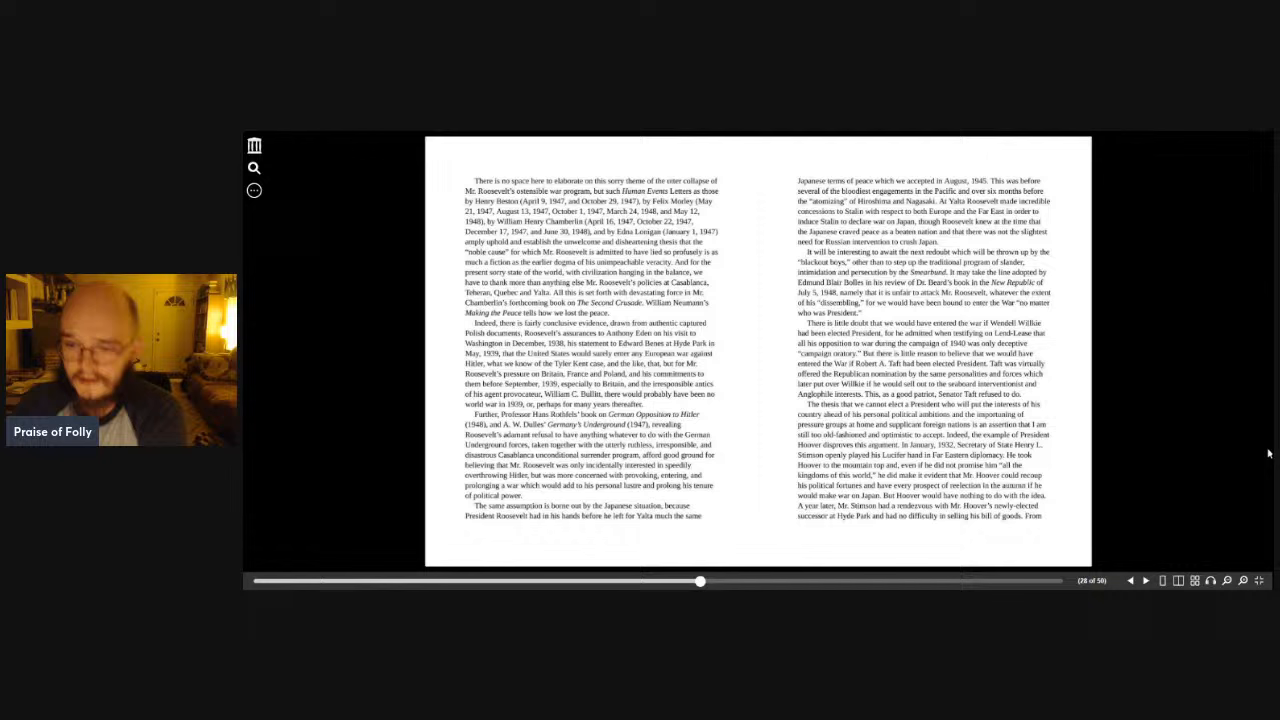